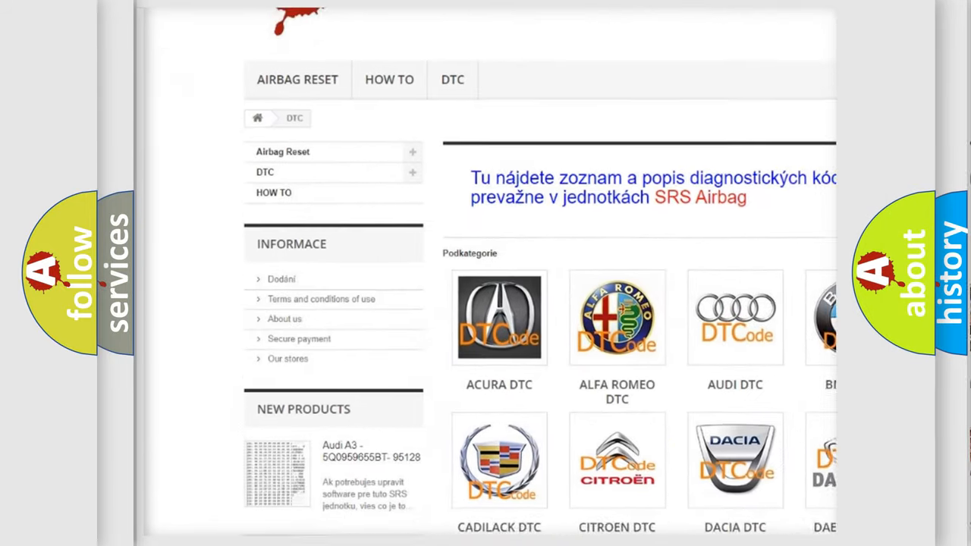
{"action": "scroll", "scroll_direction": "down", "scroll_amount": 3}
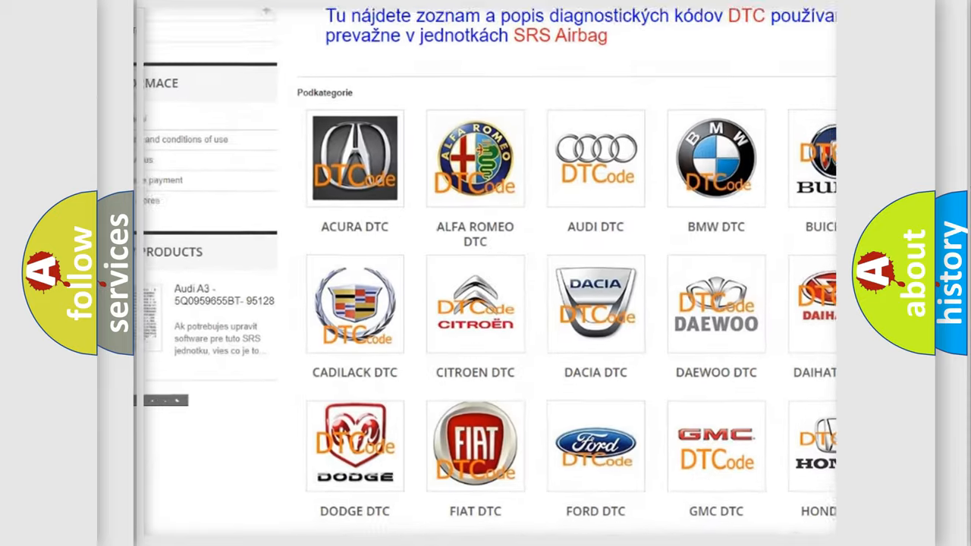
{"action": "scroll", "scroll_direction": "down", "scroll_amount": 3}
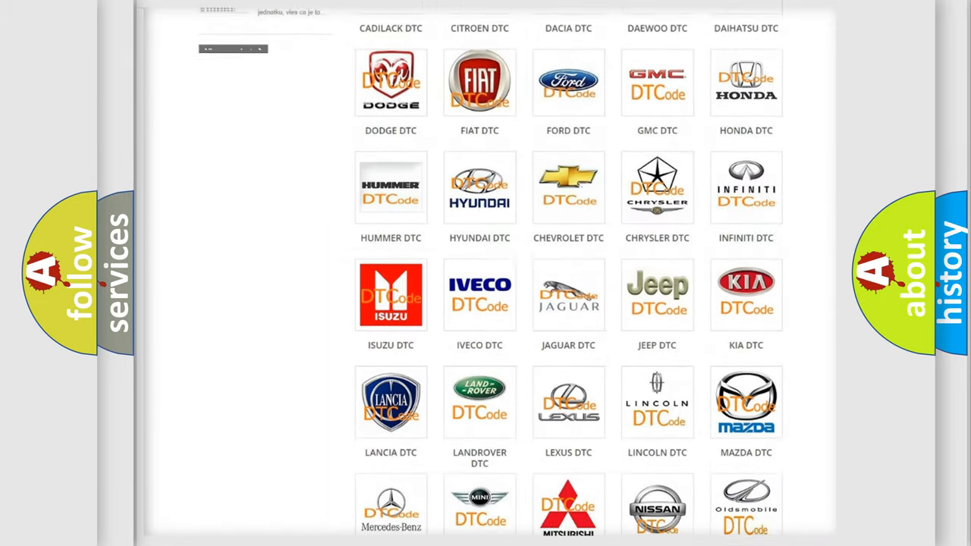
{"action": "scroll", "scroll_direction": "down", "scroll_amount": 3}
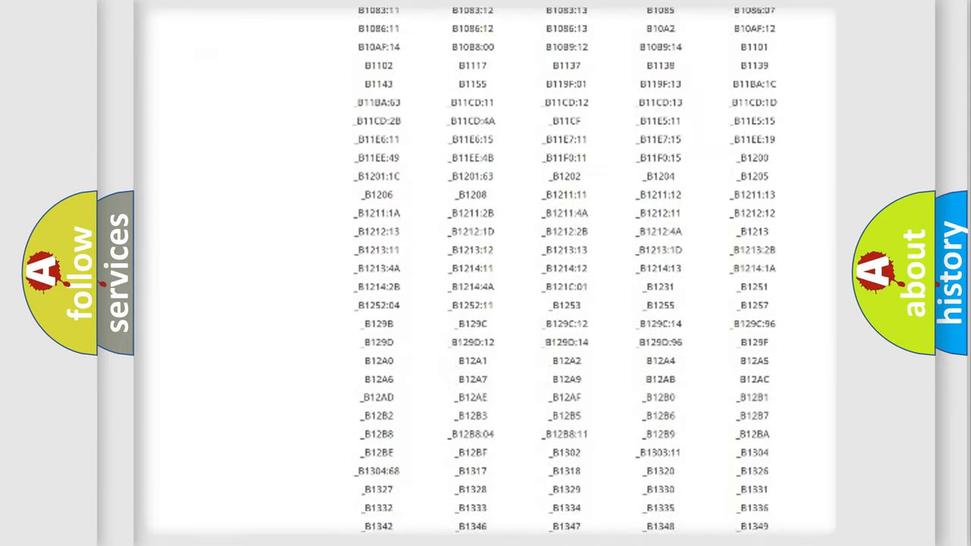
{"action": "scroll", "scroll_direction": "down", "scroll_amount": 3}
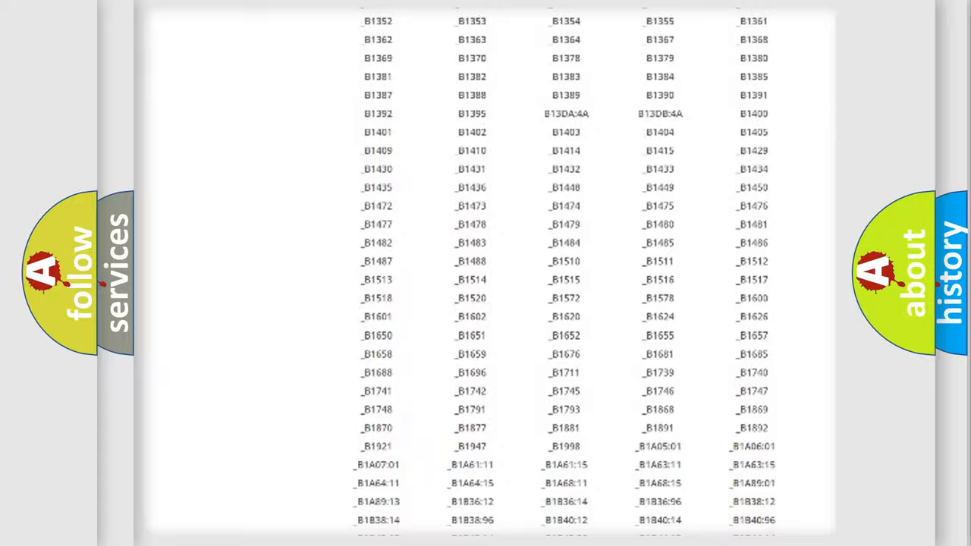